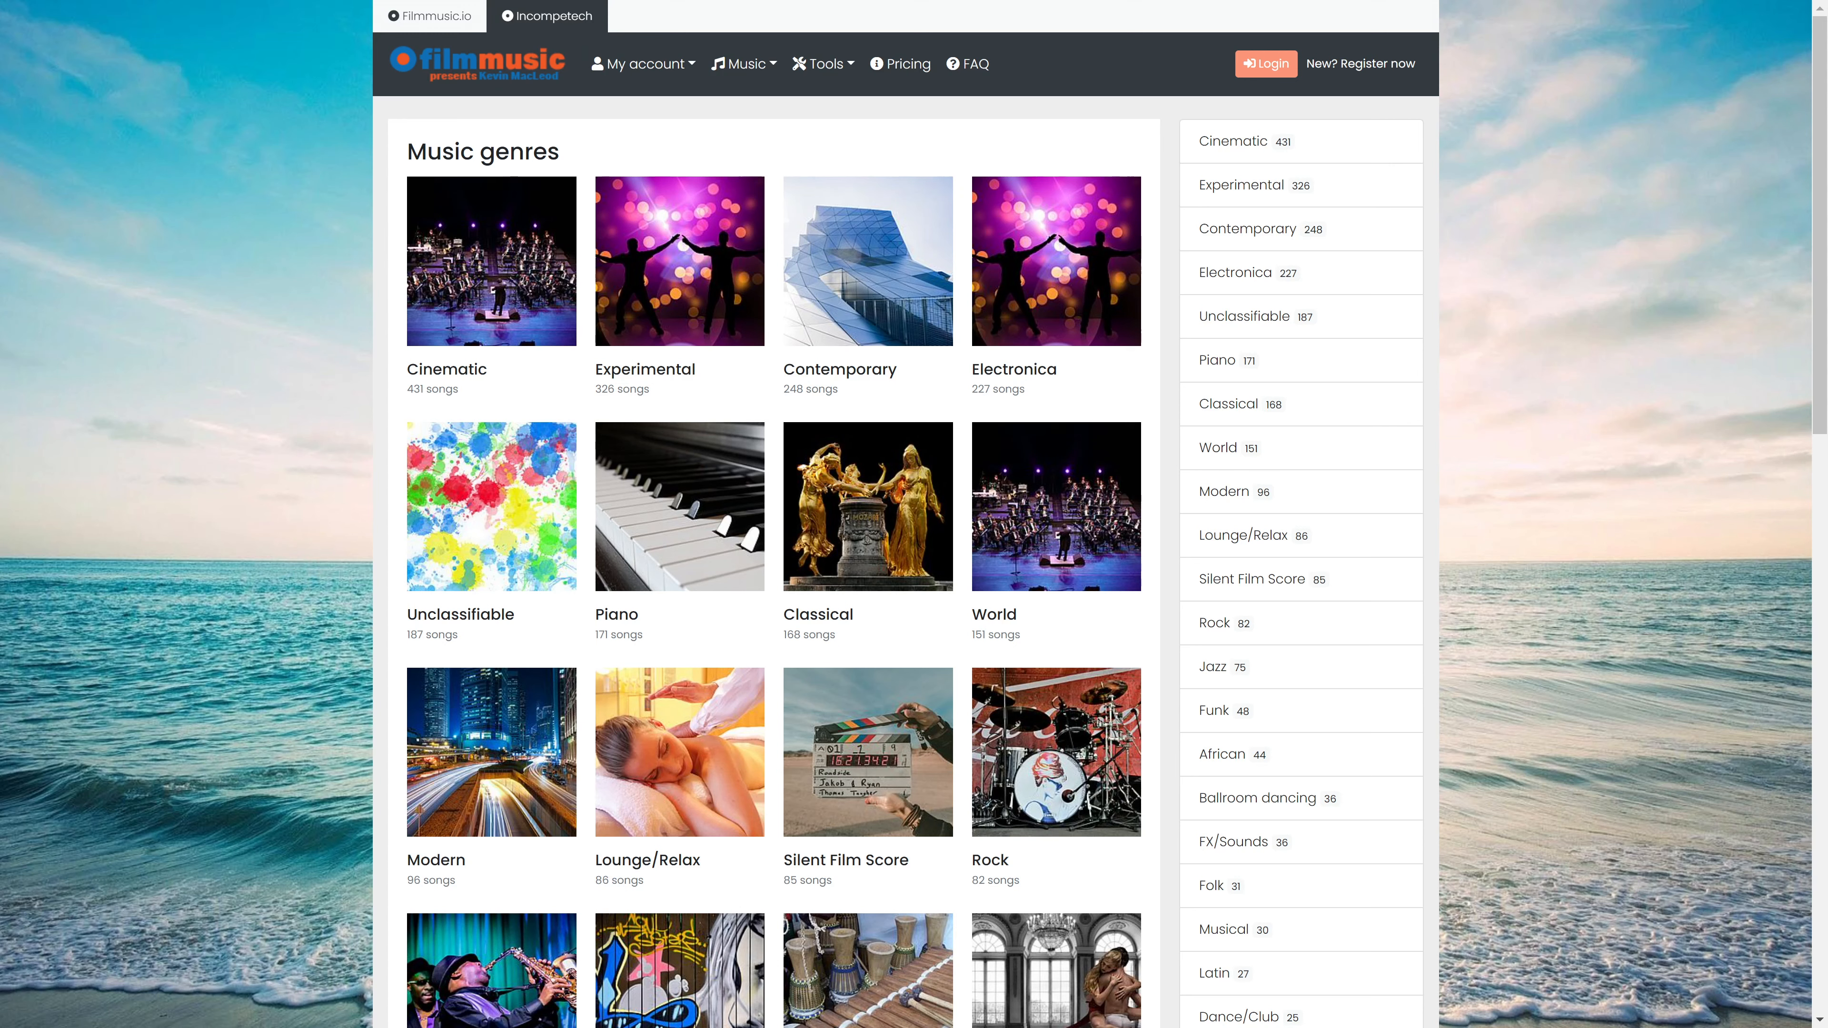
mouse_move(491, 260)
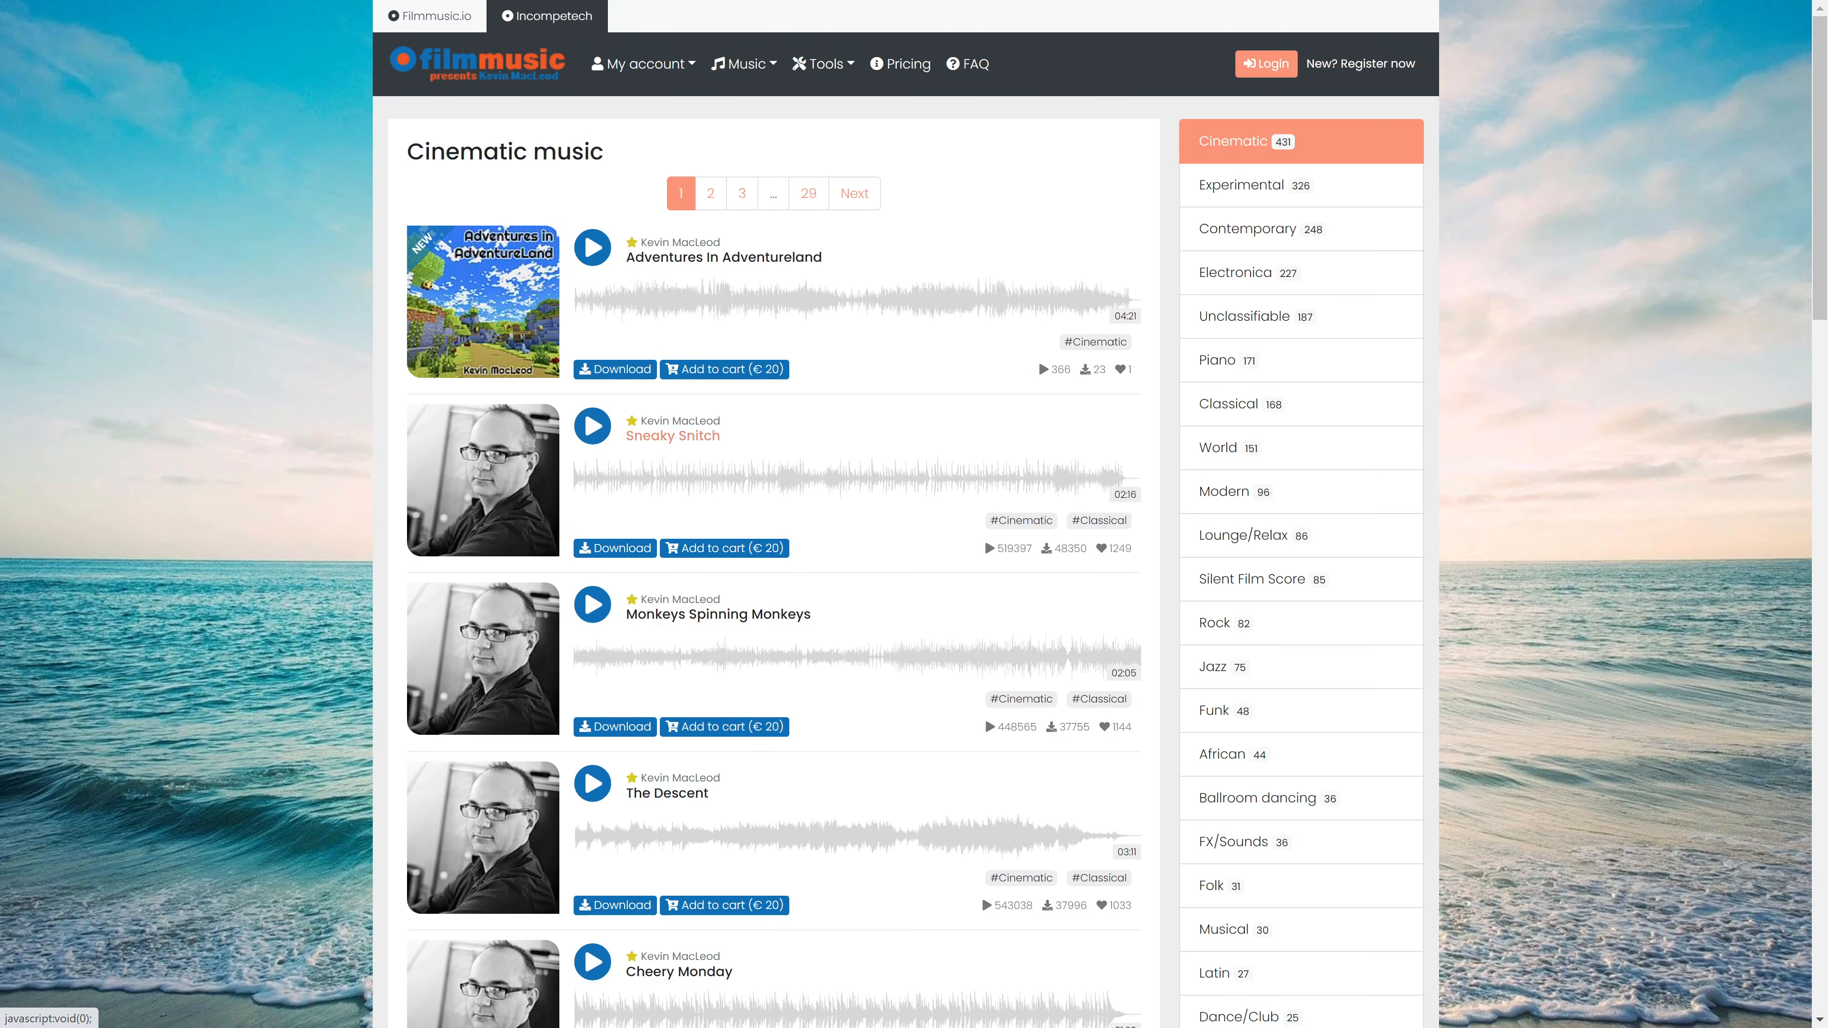
Preview Sneaky Snitch, then Monkeys Spinning Monkeys, then move on to the Contemporary track list.
click(592, 425)
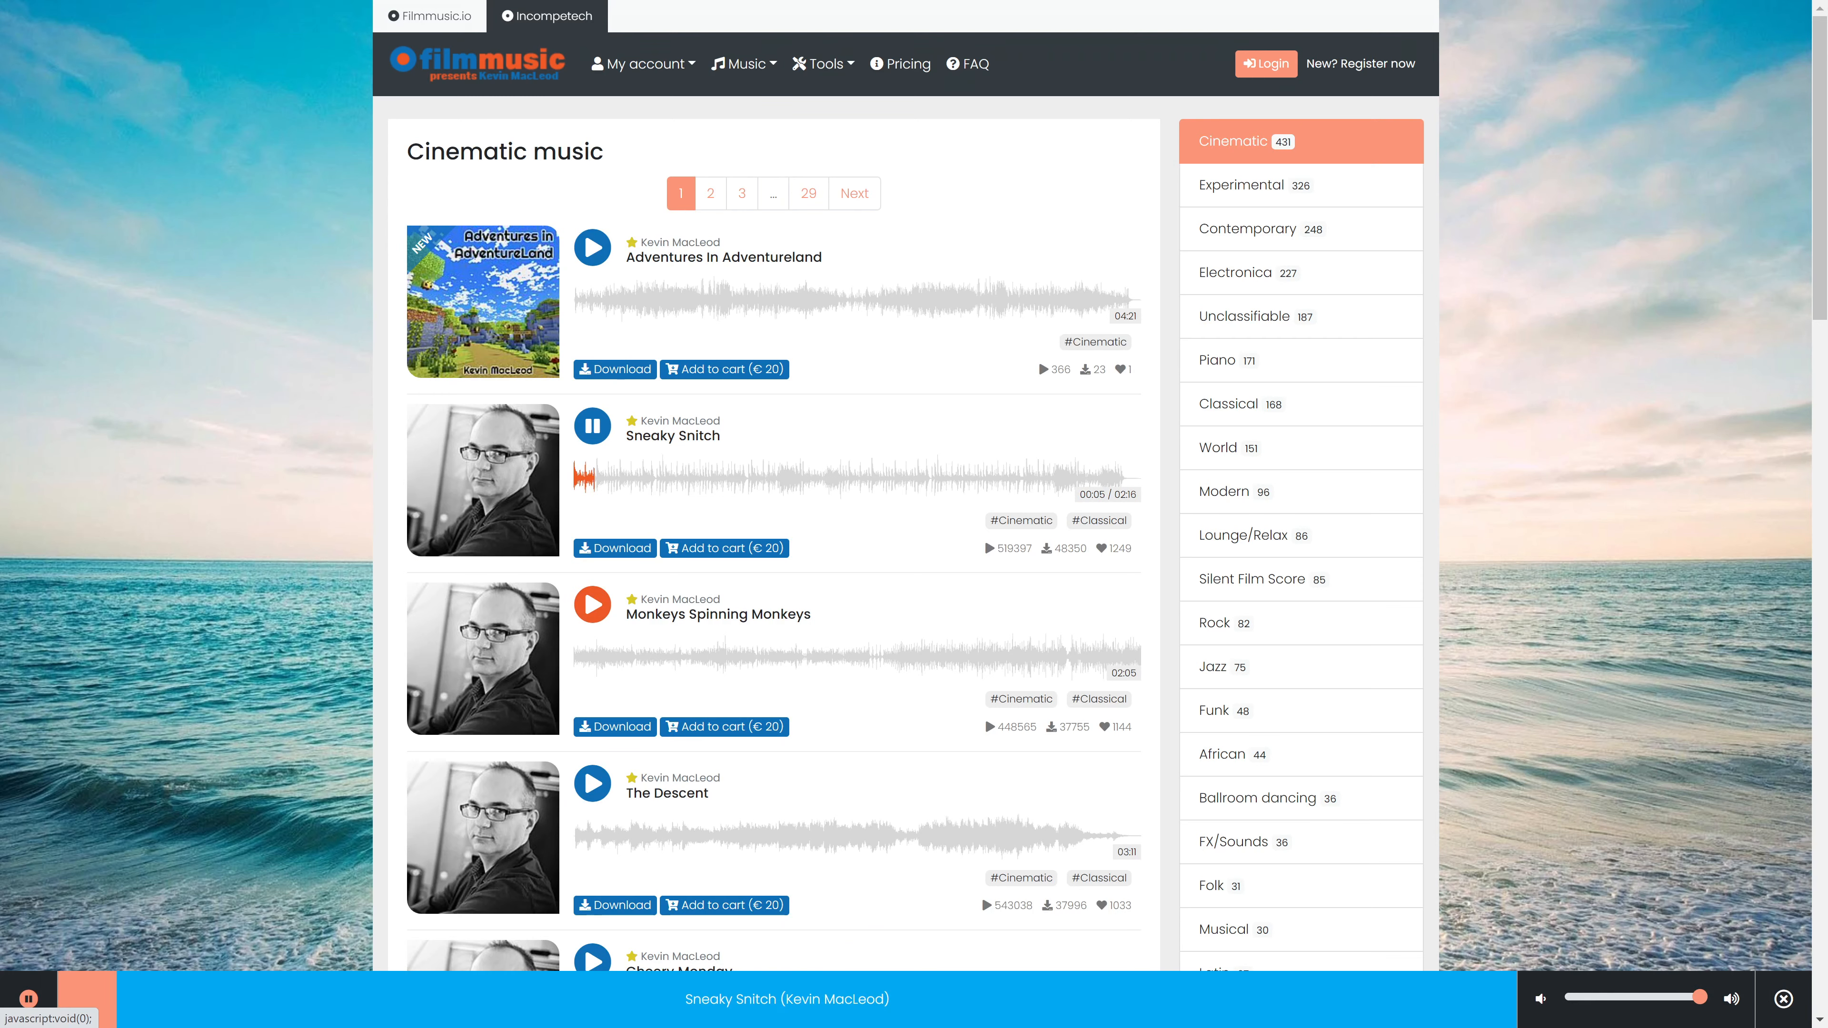
click(592, 605)
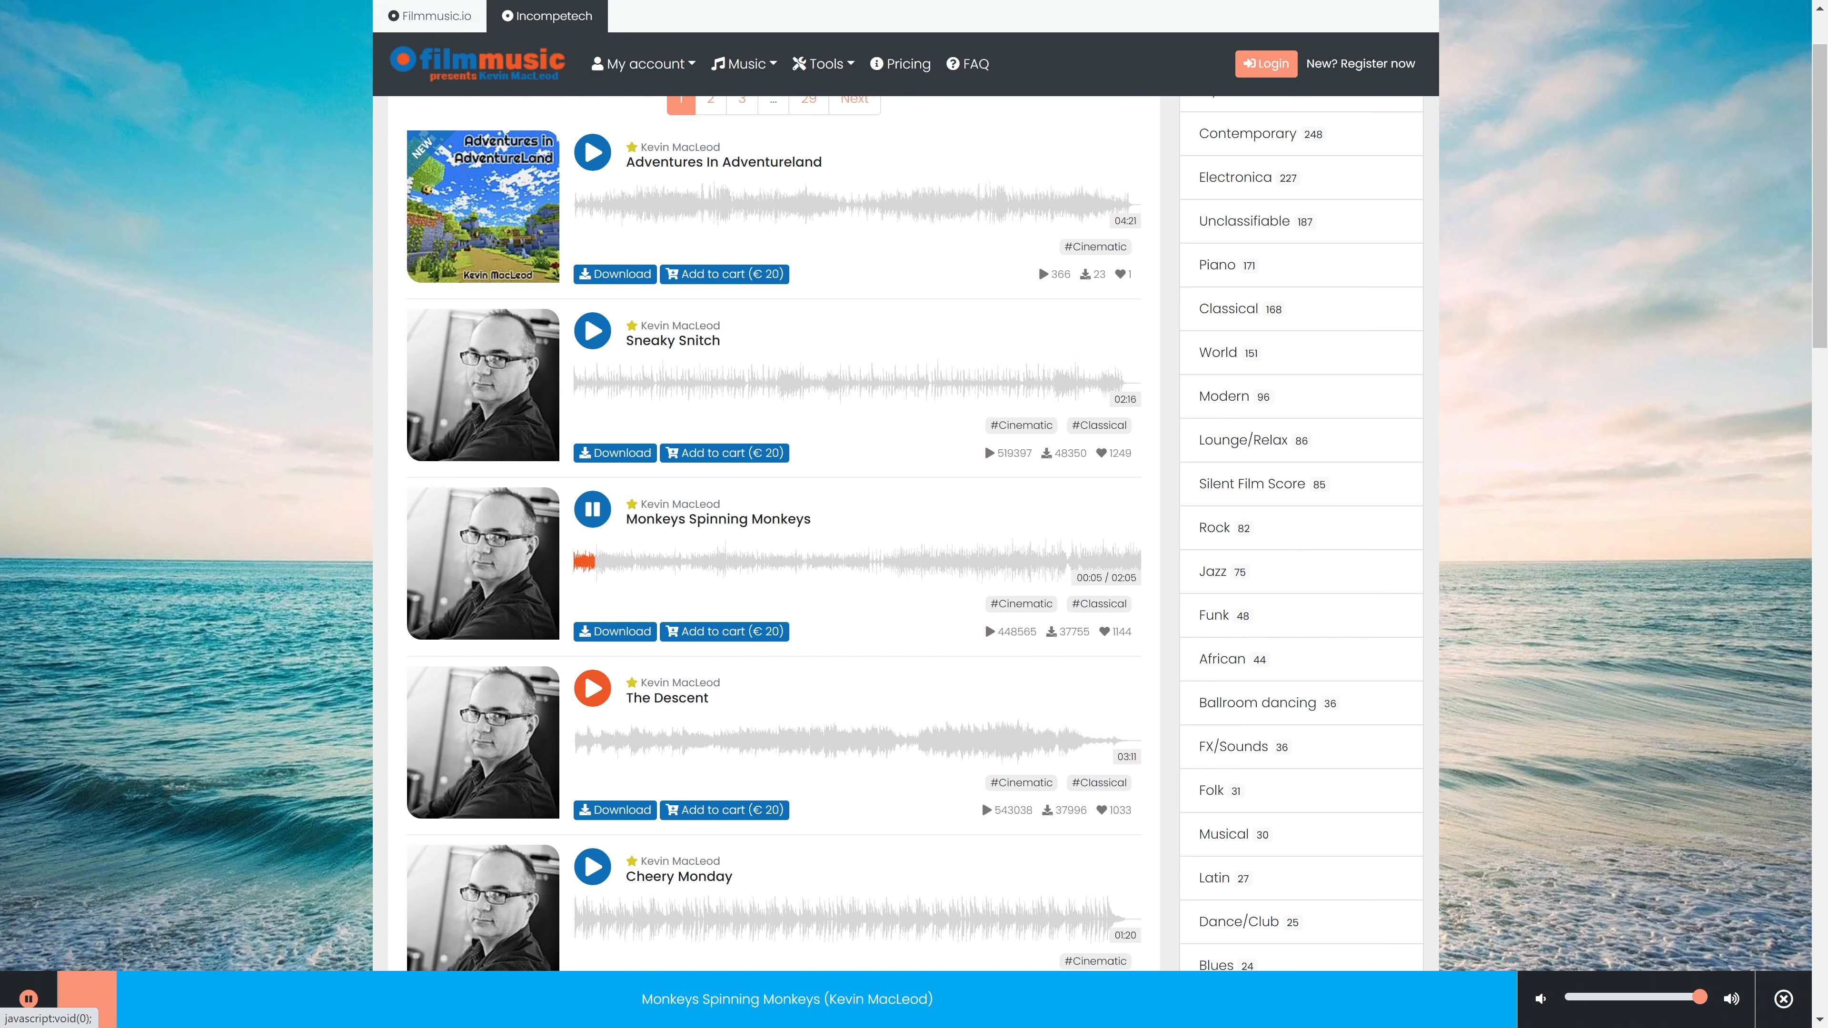
click(593, 688)
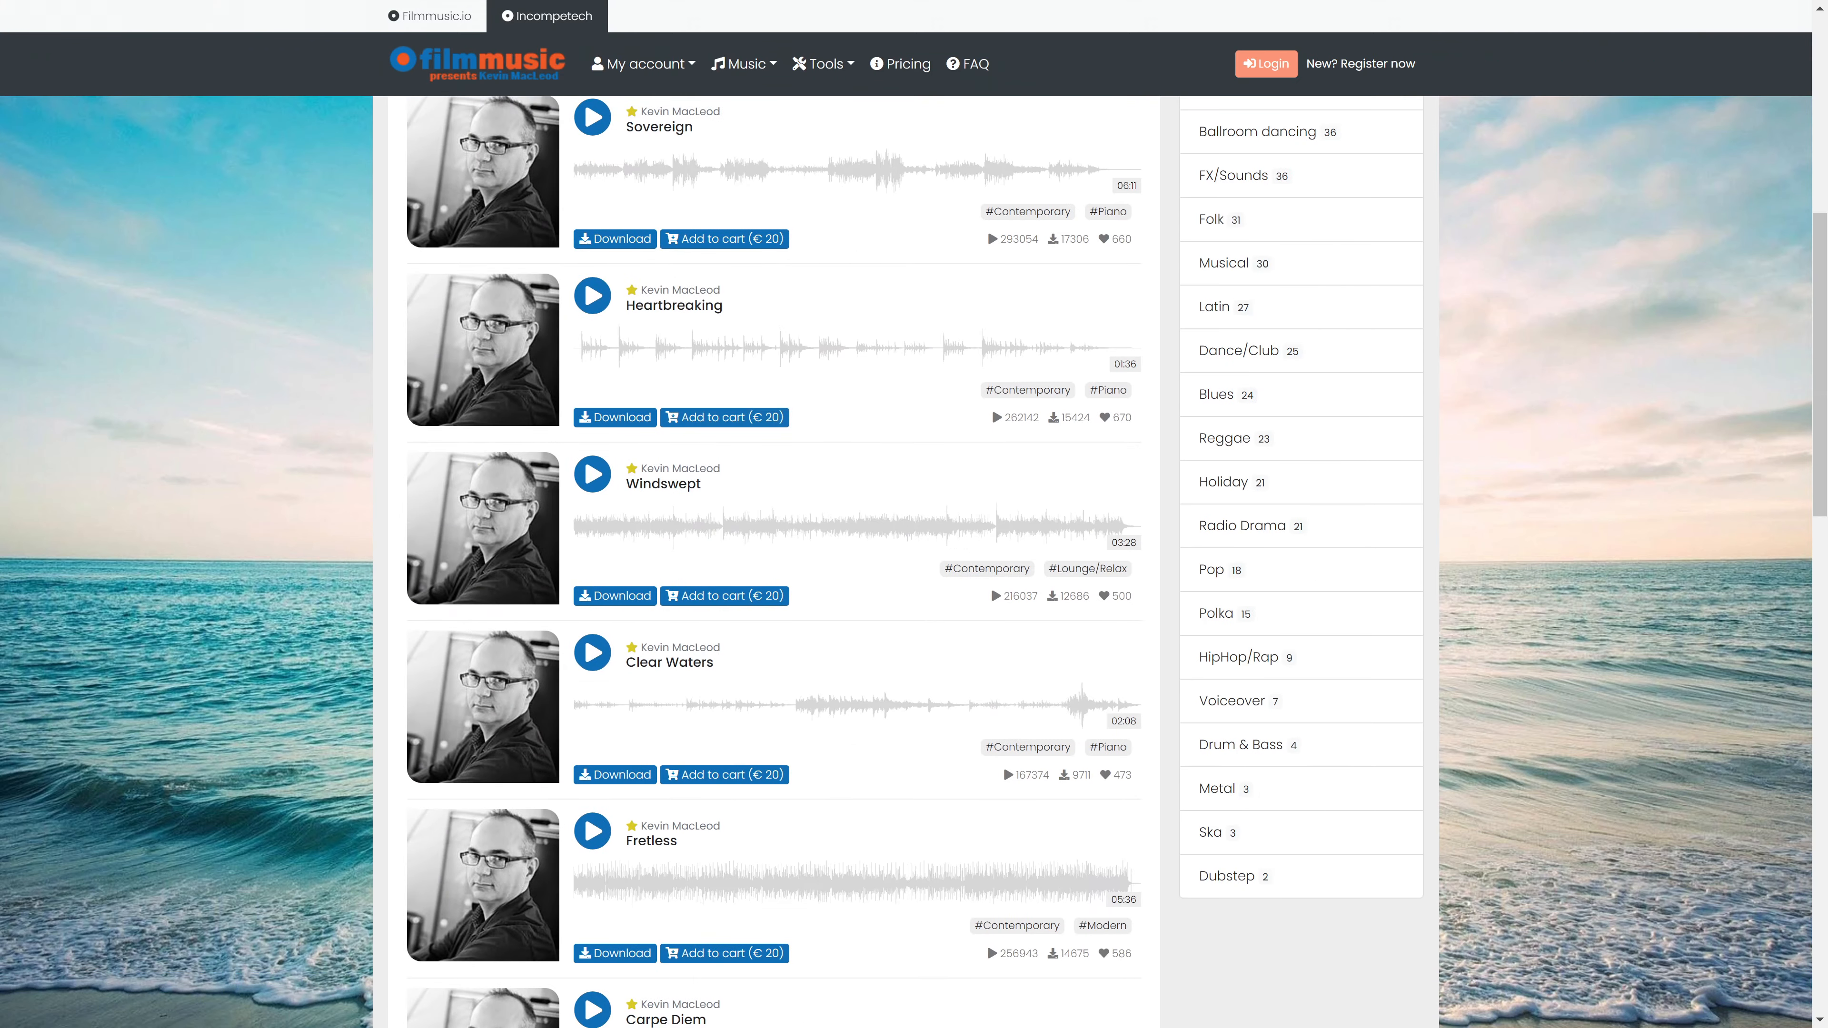
Preview Windswept, then Carpe Diem, and look further down the track list.
click(592, 474)
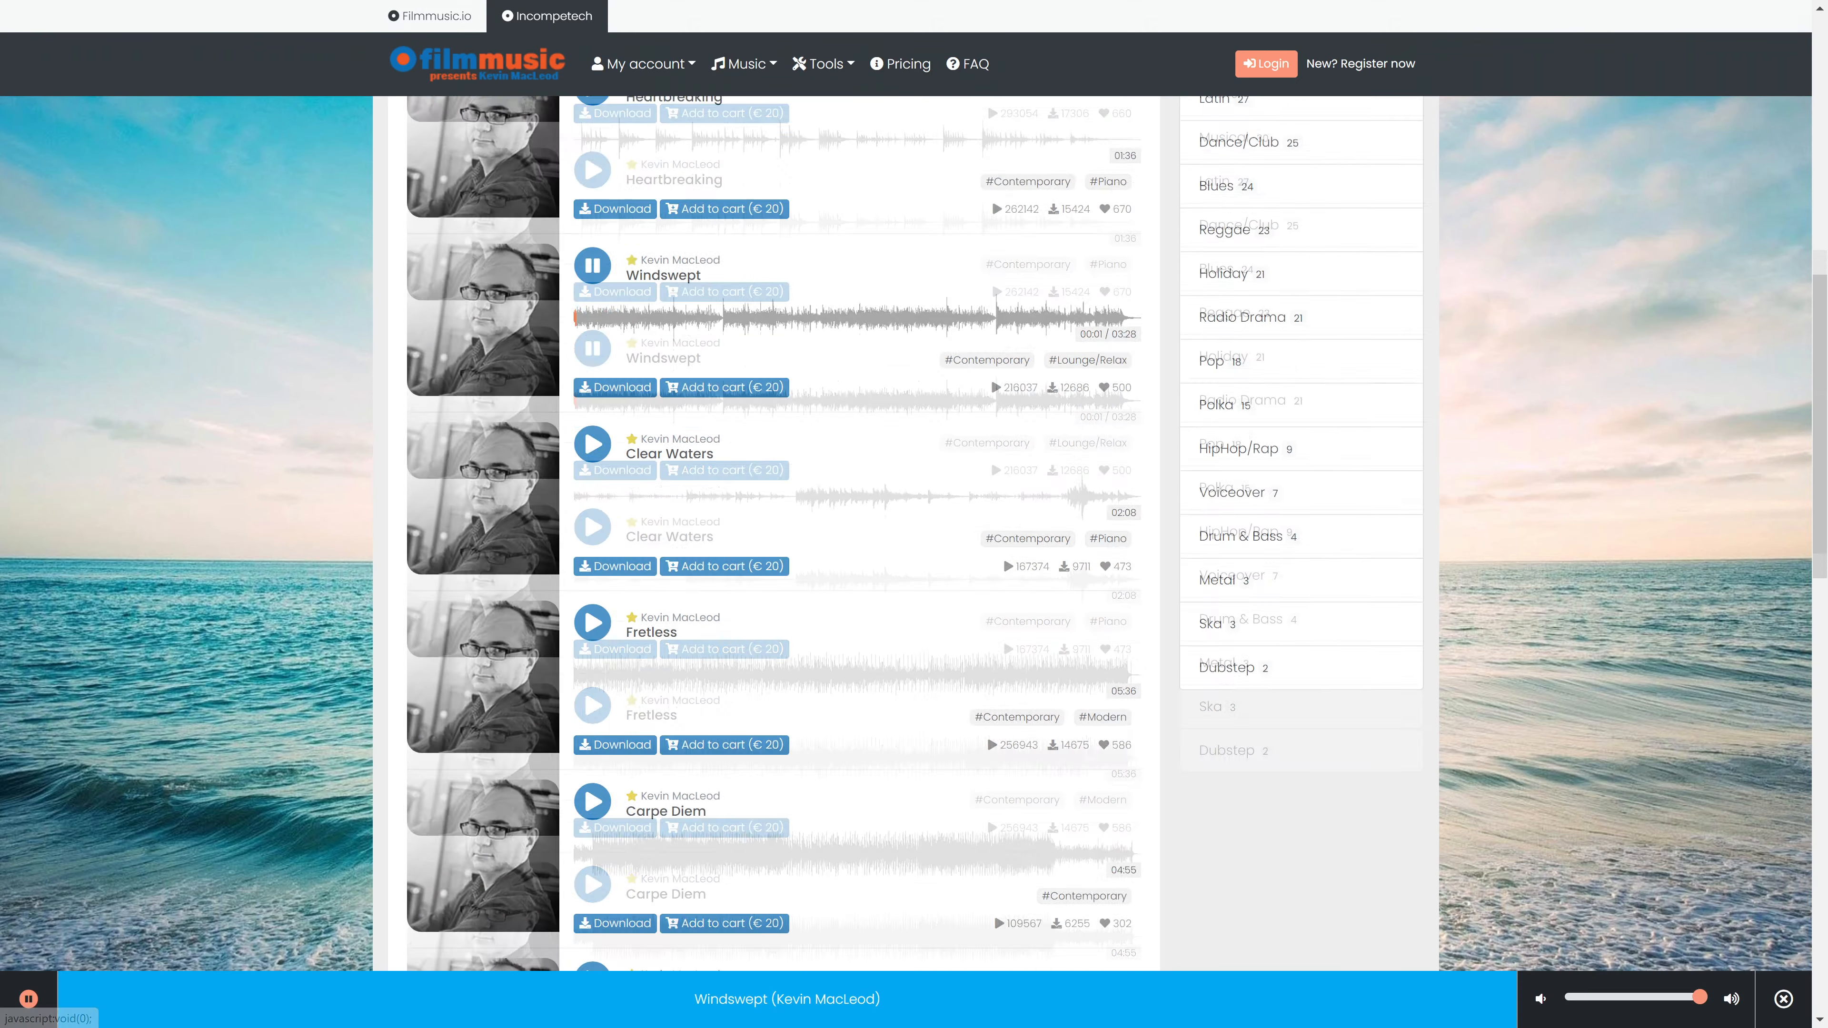
click(593, 802)
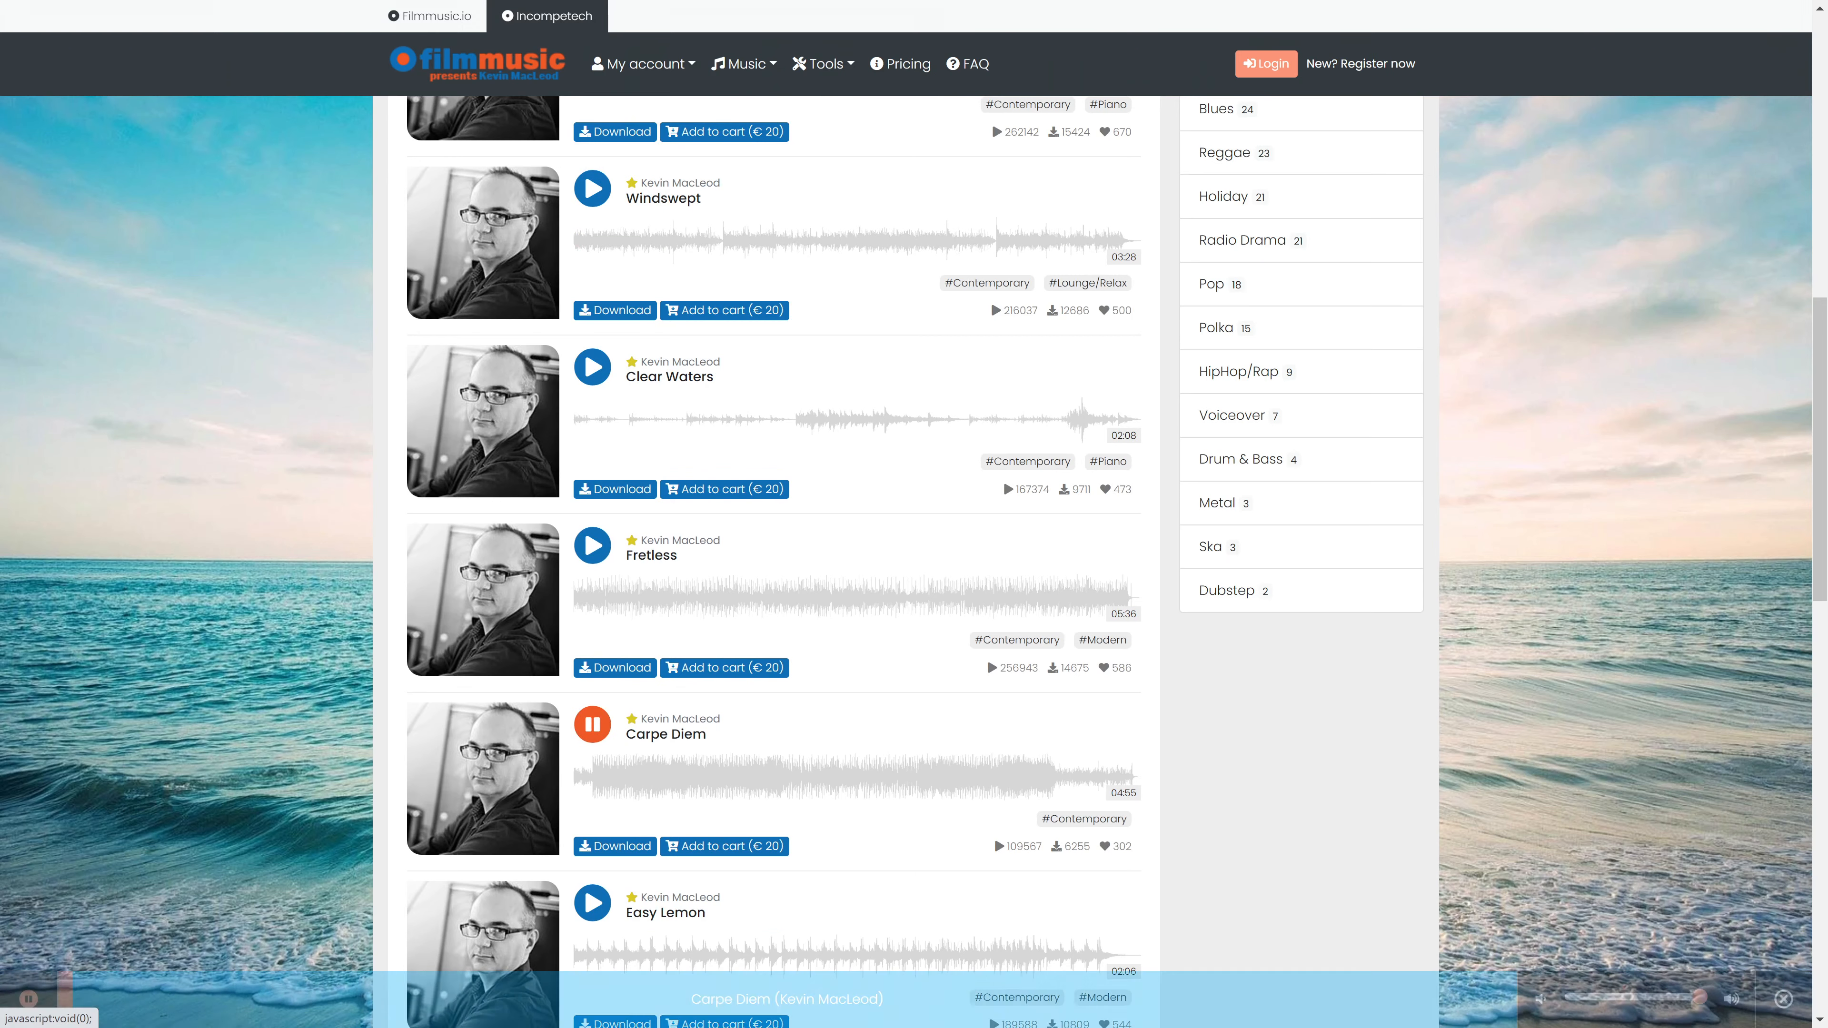
scroll(down, 3)
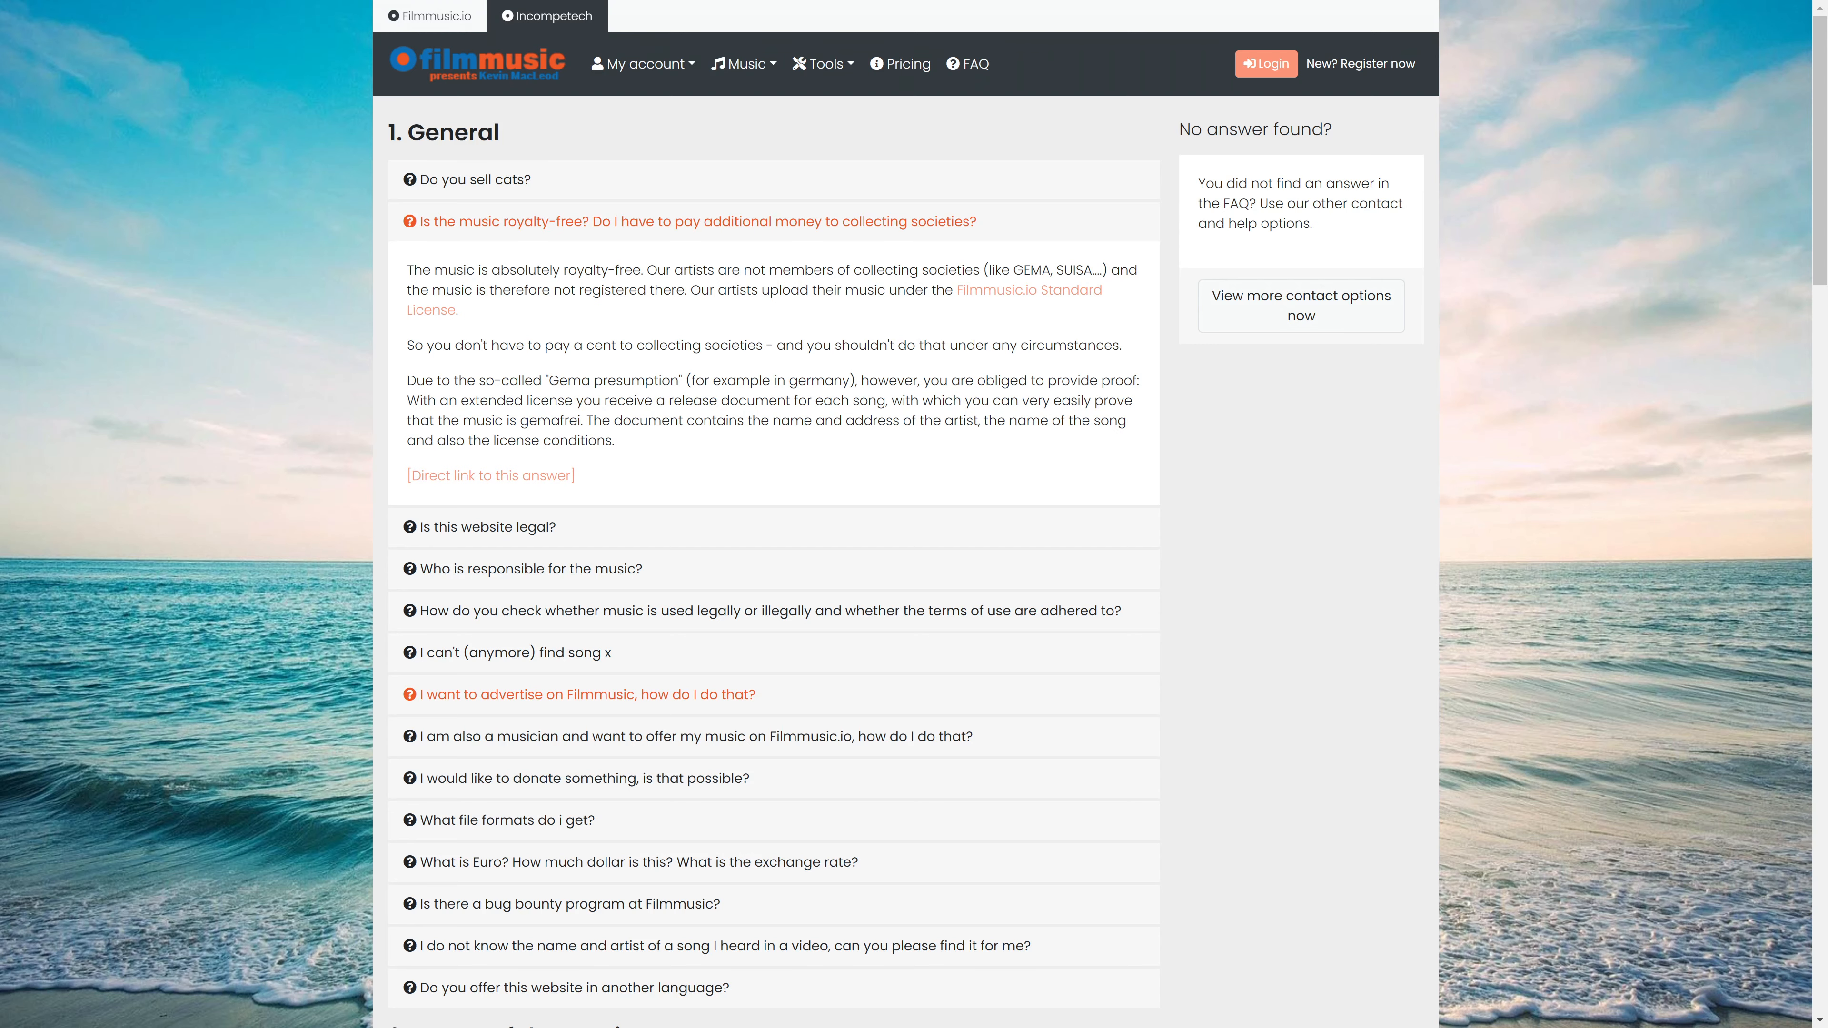
Read through the FAQ answer on royalty-free use and the questions below it.
scroll(down, 3)
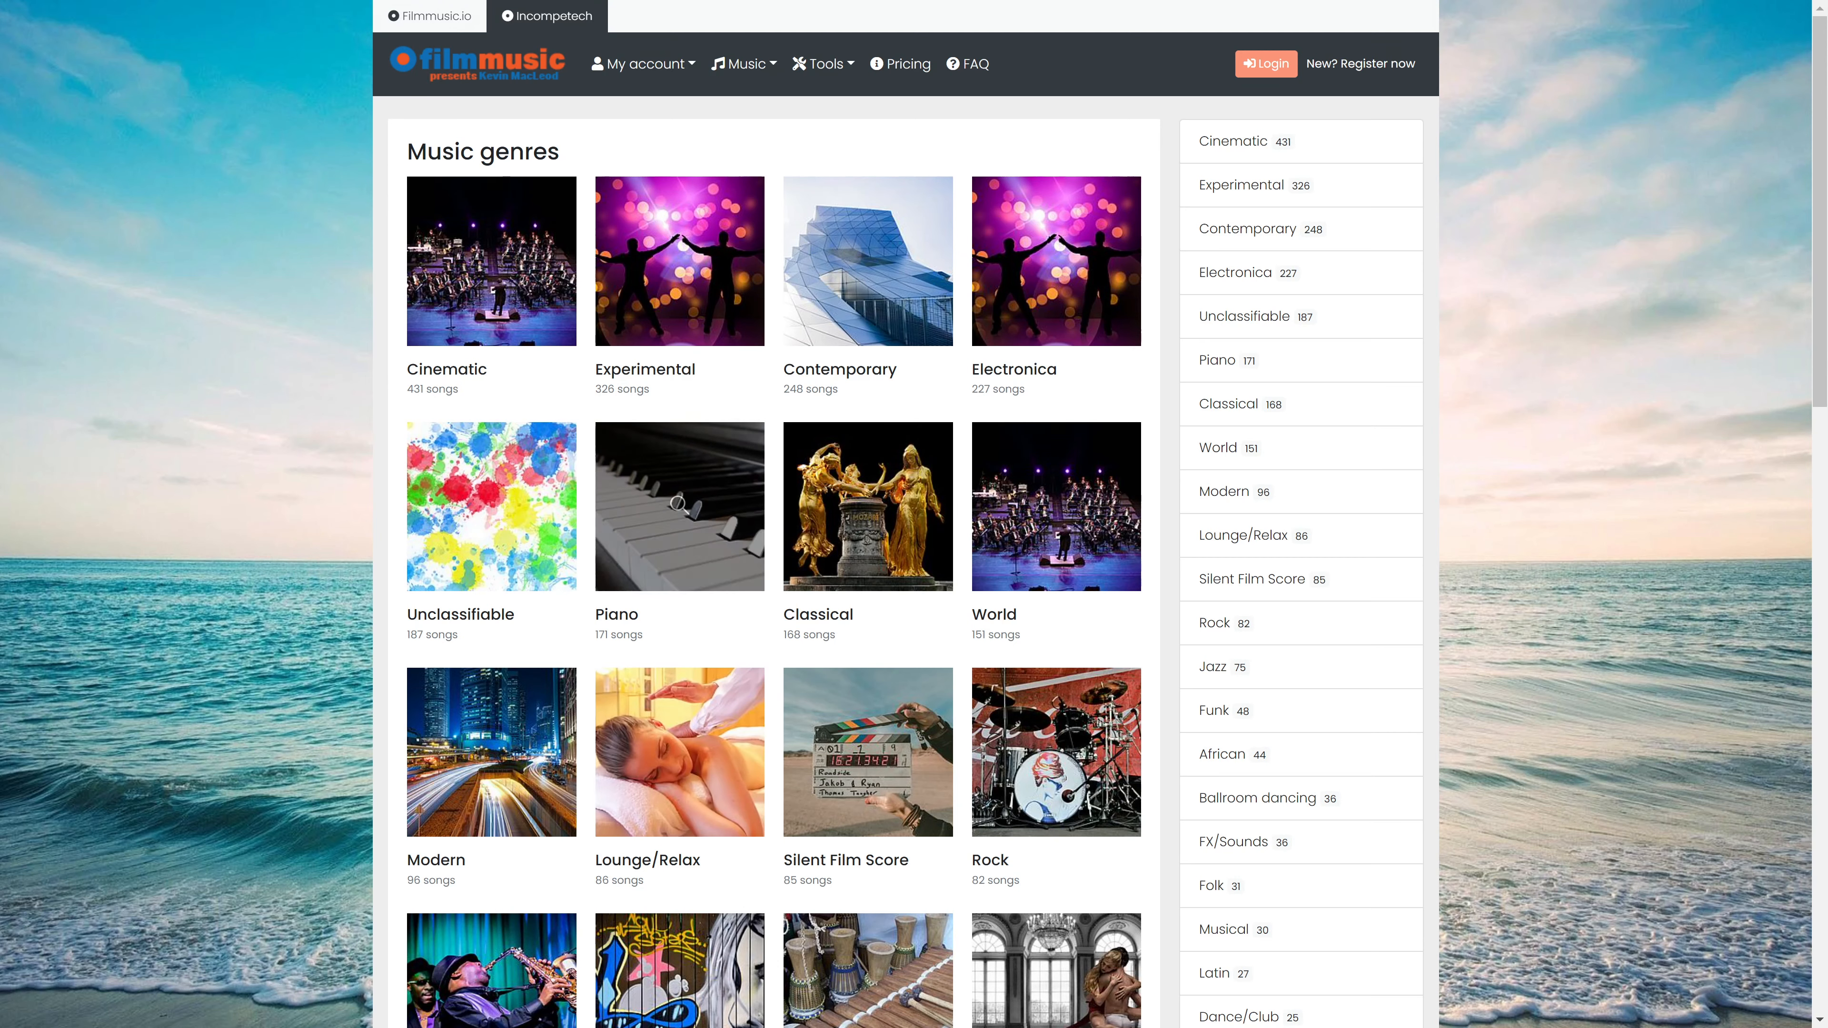
Enter the Piano genre, preview Heartbreaking by Kevin MacLeod, then pause it.
click(1226, 360)
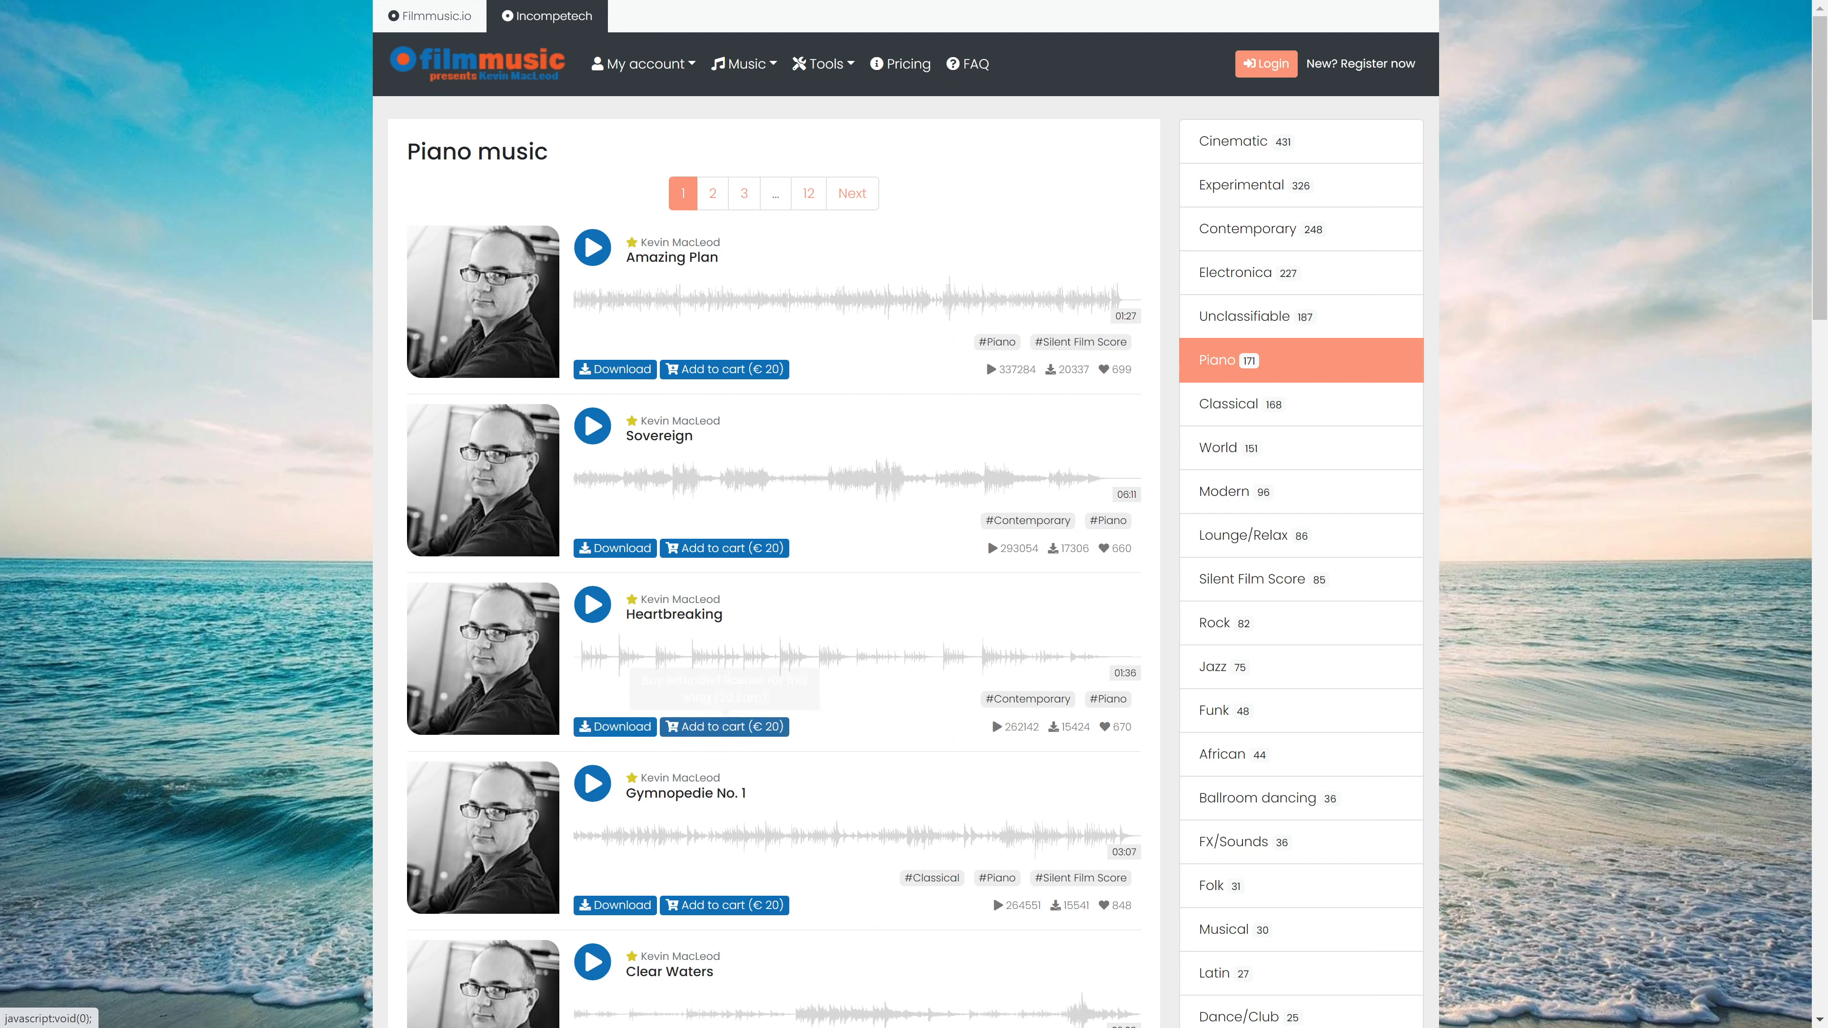
click(592, 604)
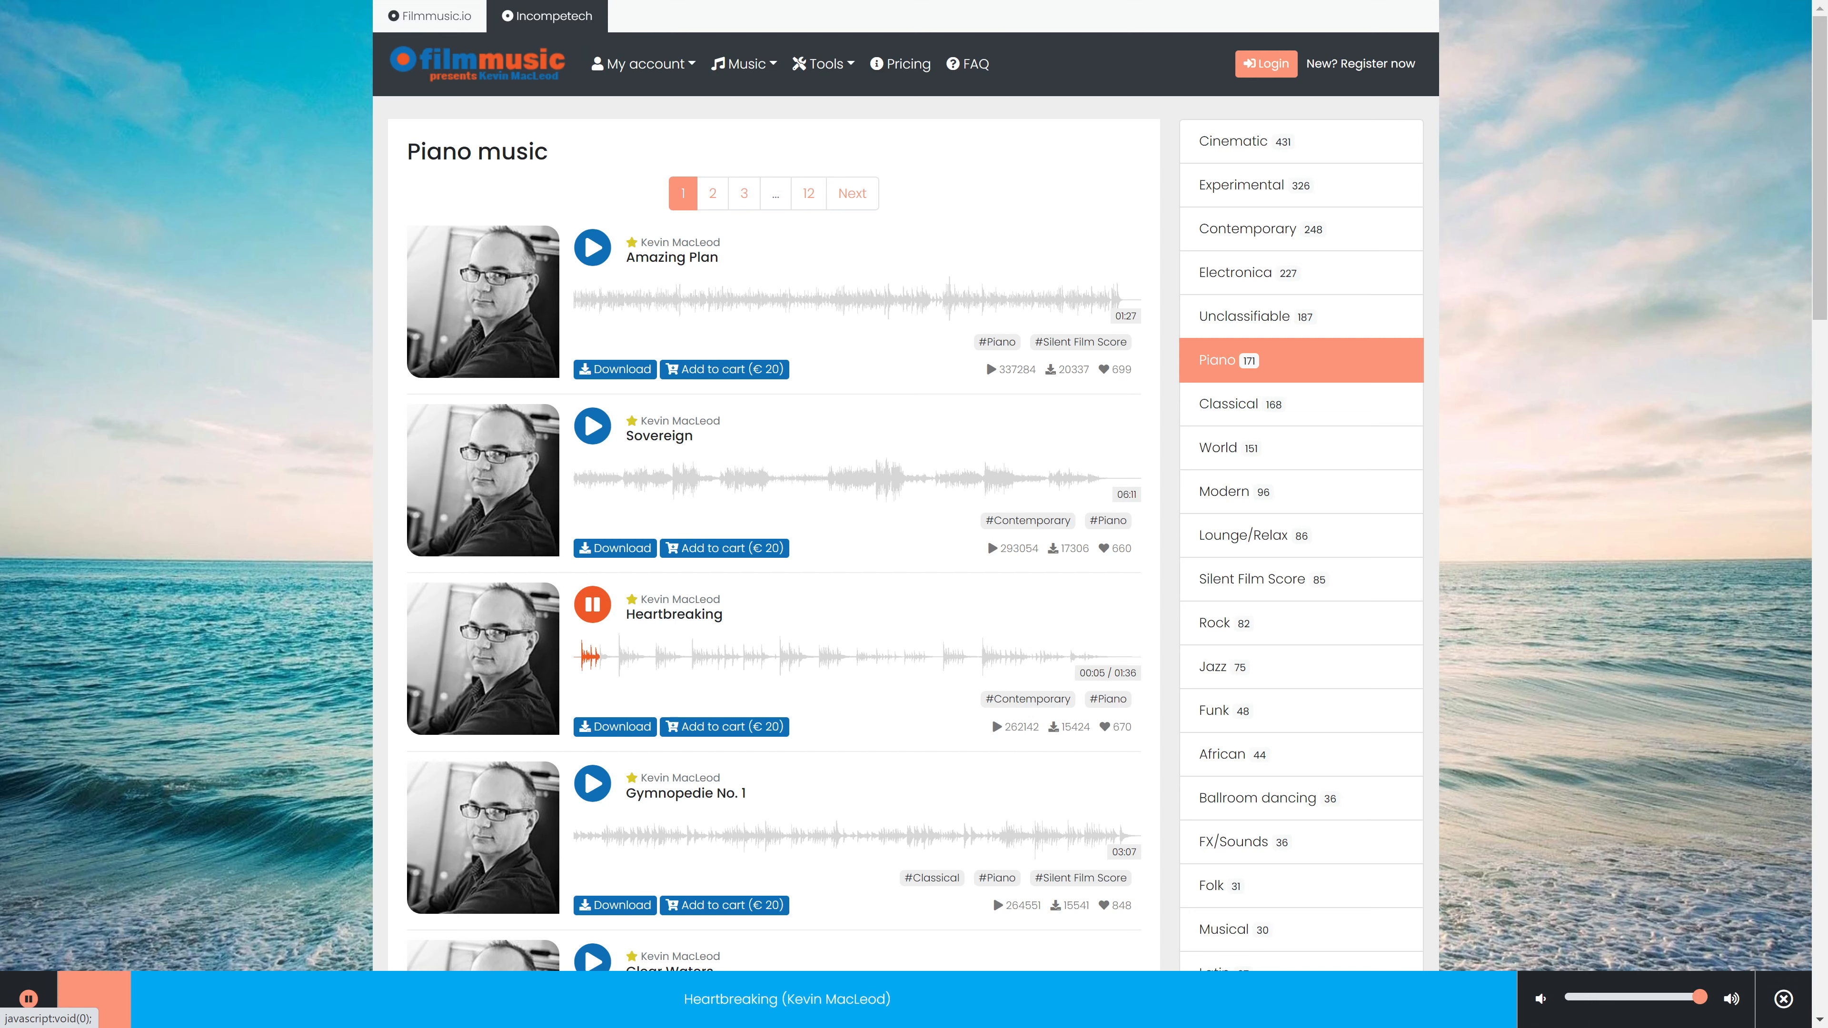
click(593, 605)
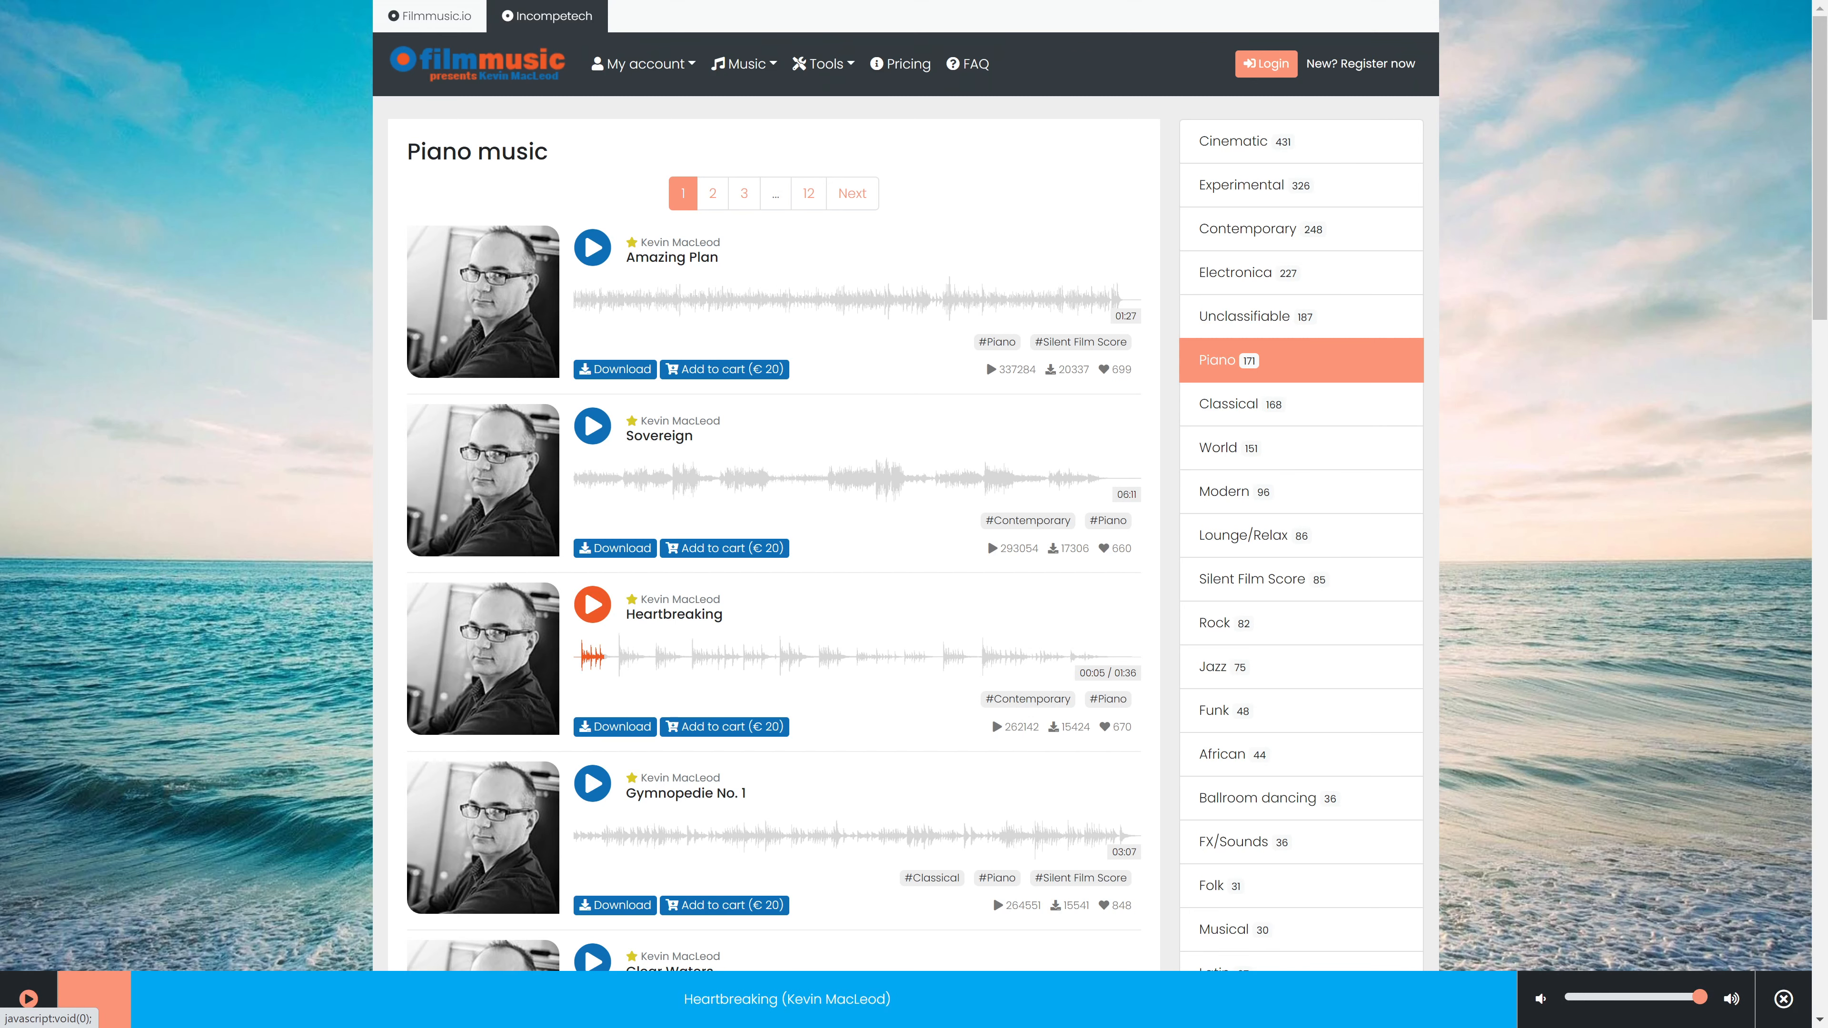